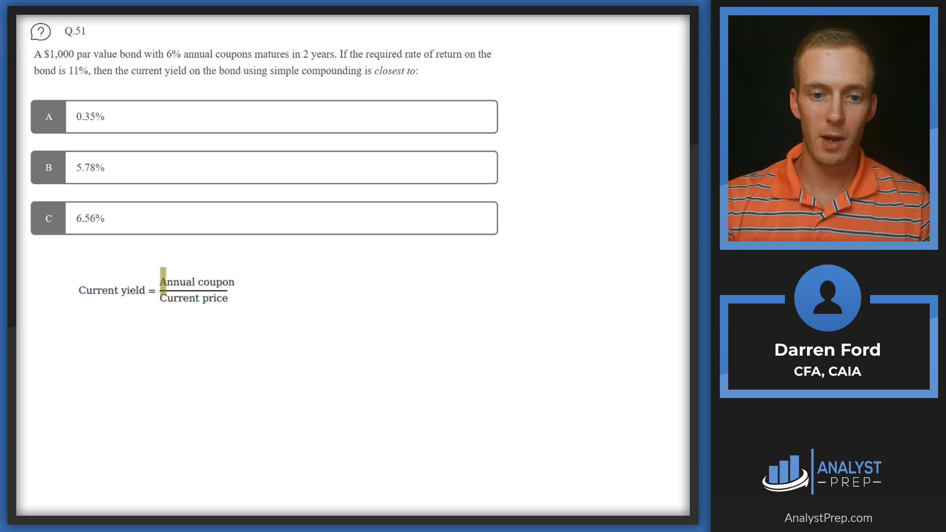
Highlight 'Annual coupon' in the Q.51 current yield formula.
drag(161, 283, 233, 282)
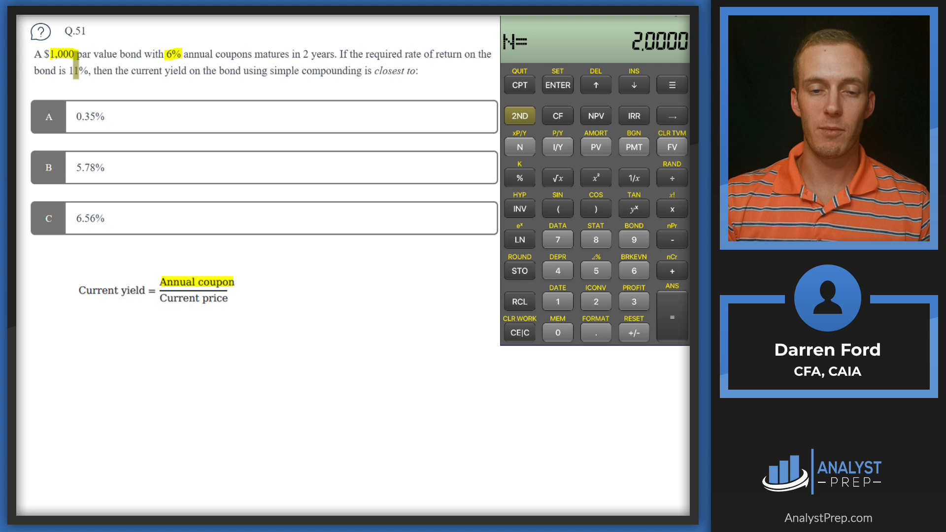
Enter 11 as I/Y, 60 as PMT and 1,000 as FV, then start computing PV.
click(557, 301)
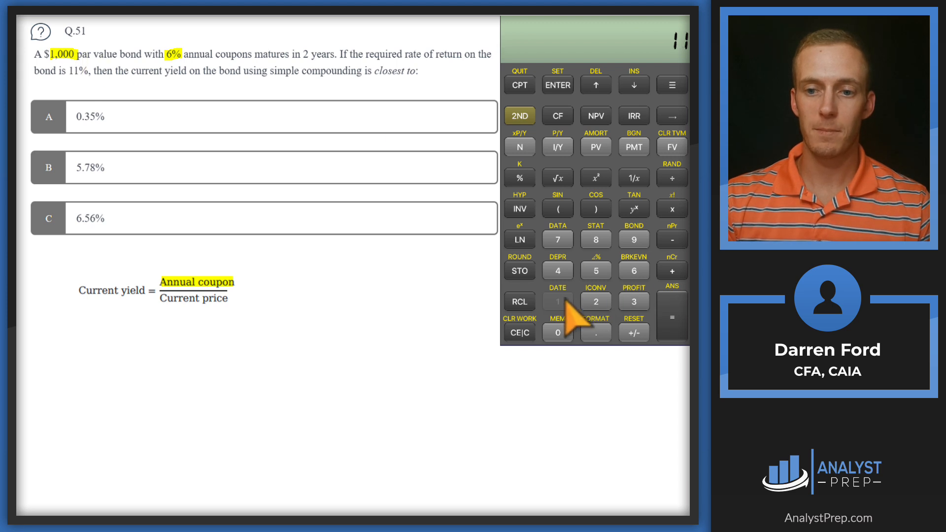
click(557, 146)
text(60)
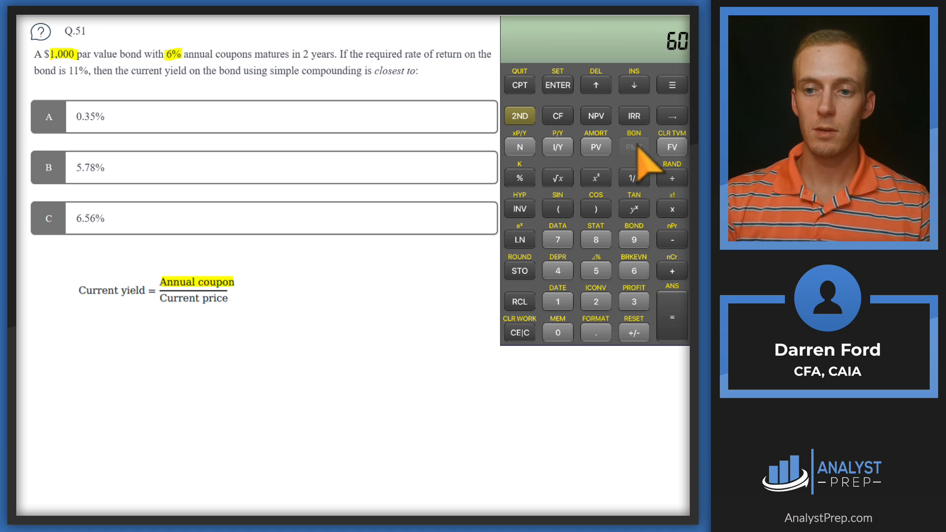
click(633, 147)
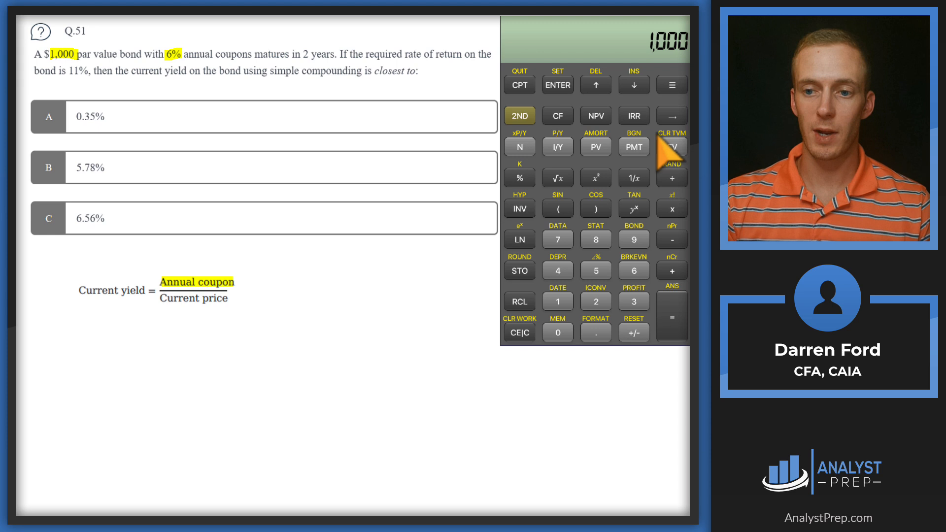
click(671, 147)
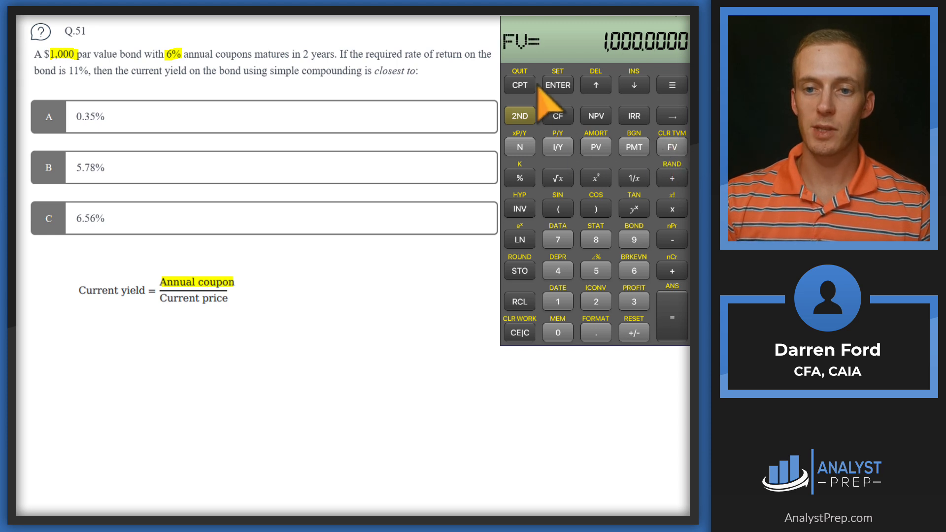
click(596, 147)
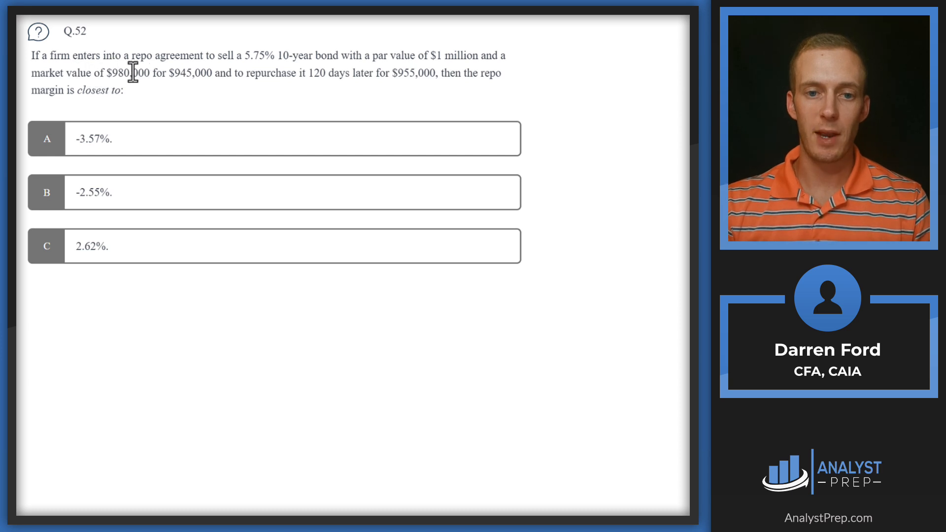
mouse_move(184, 78)
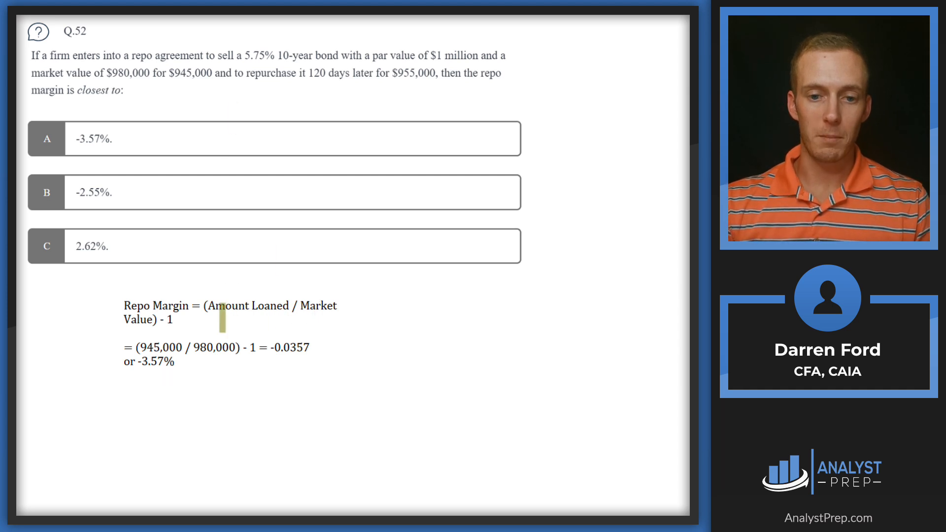
Highlight 'Amount Loaned' in the Q.52 repo margin formula.
drag(207, 305, 290, 306)
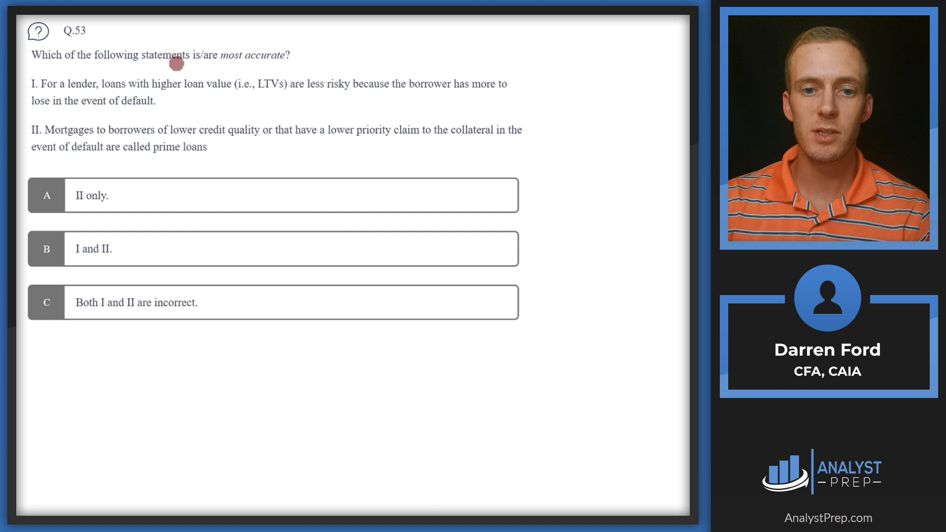
mouse_move(20, 78)
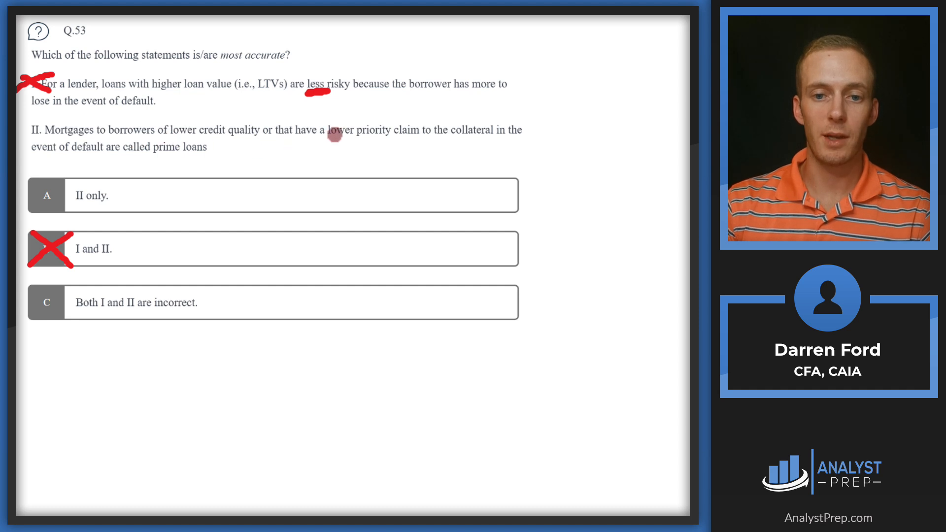
mouse_move(422, 140)
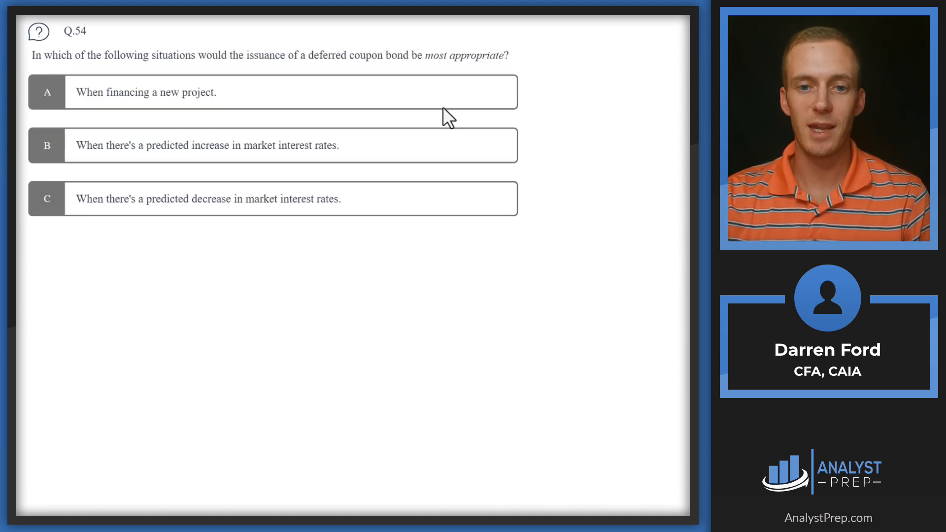
mouse_move(435, 82)
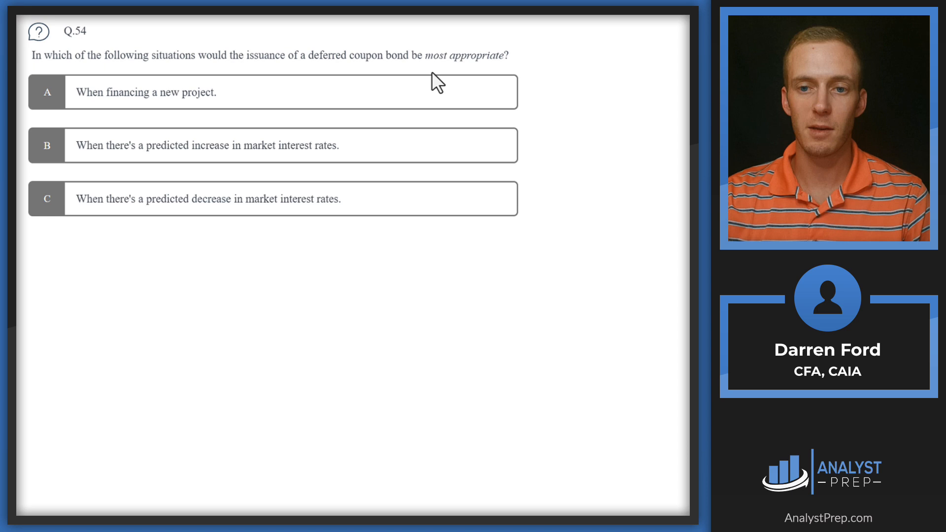
mouse_move(458, 104)
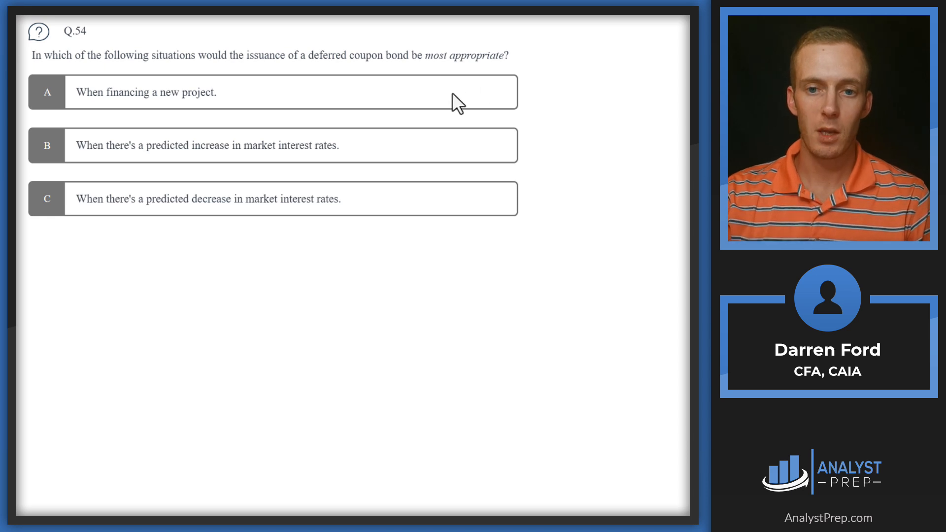
mouse_move(198, 119)
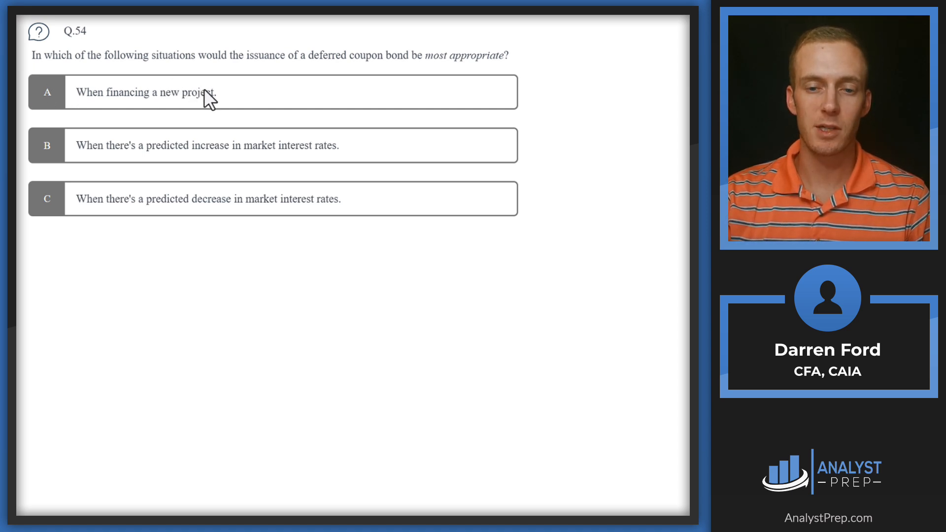
mouse_move(216, 114)
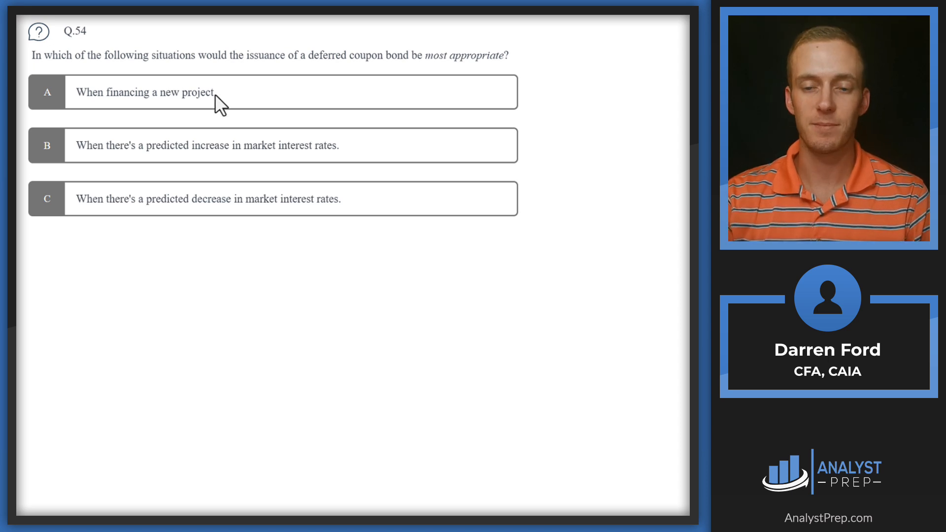
mouse_move(319, 132)
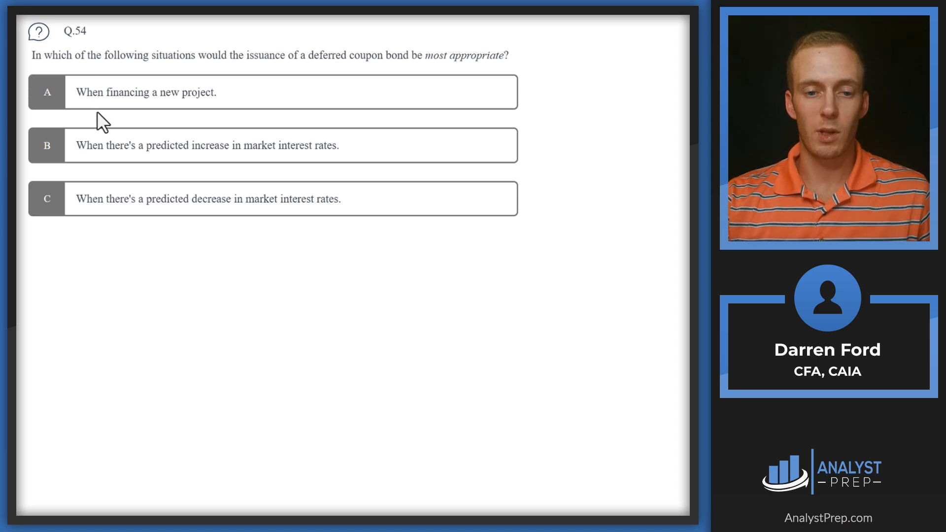
mouse_move(92, 175)
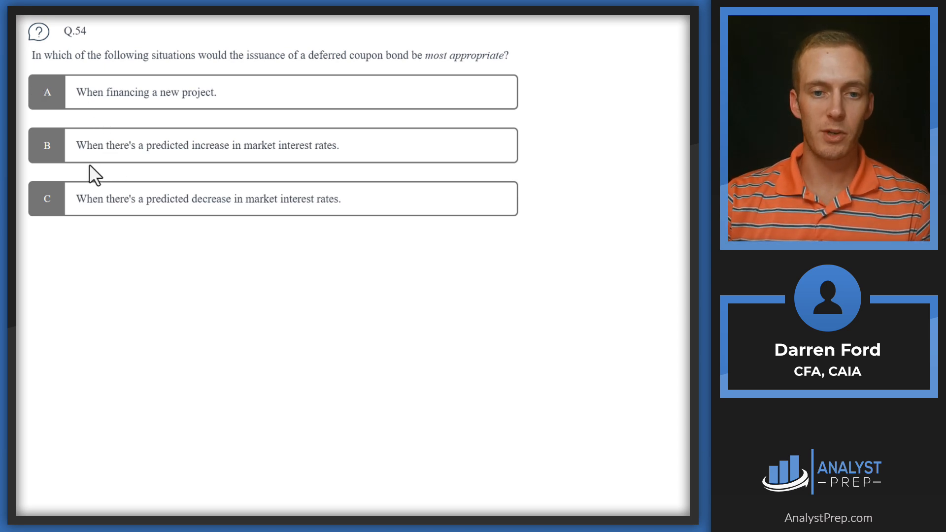
mouse_move(315, 171)
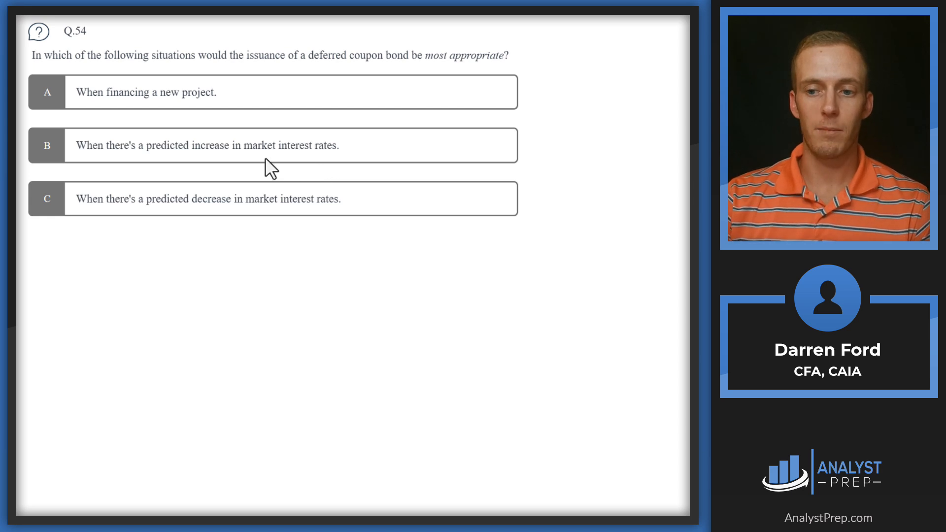
mouse_move(124, 164)
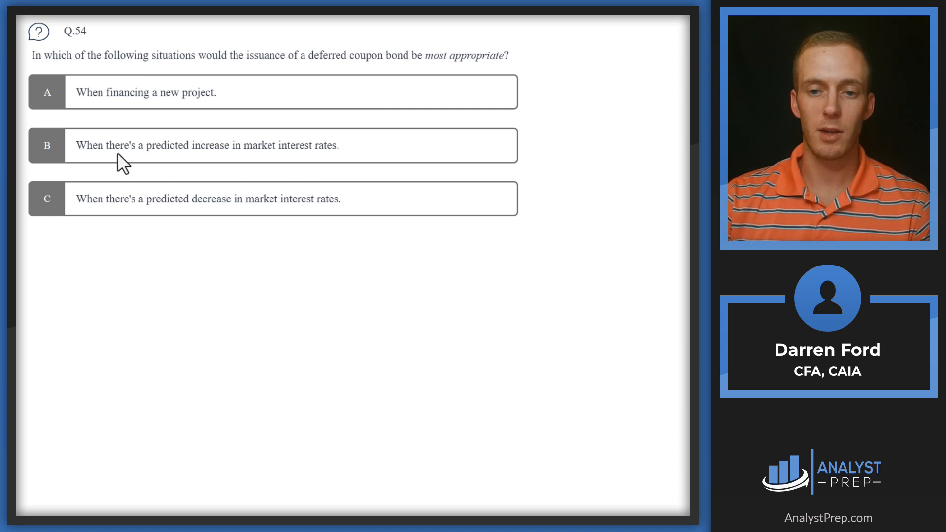
mouse_move(82, 150)
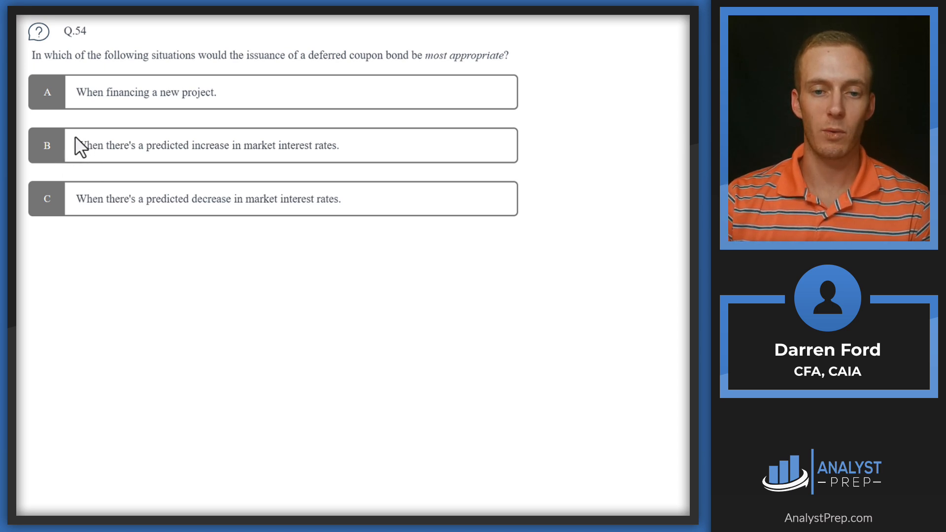
mouse_move(127, 138)
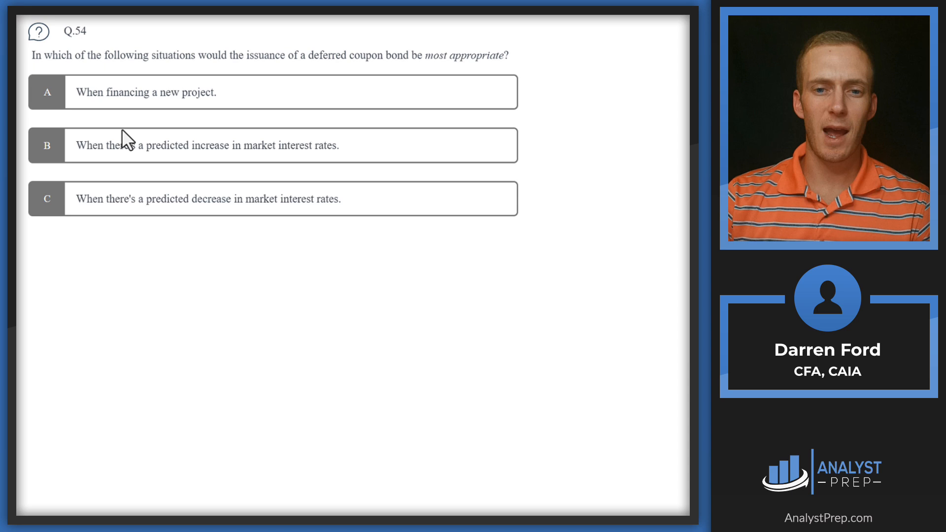
mouse_move(185, 82)
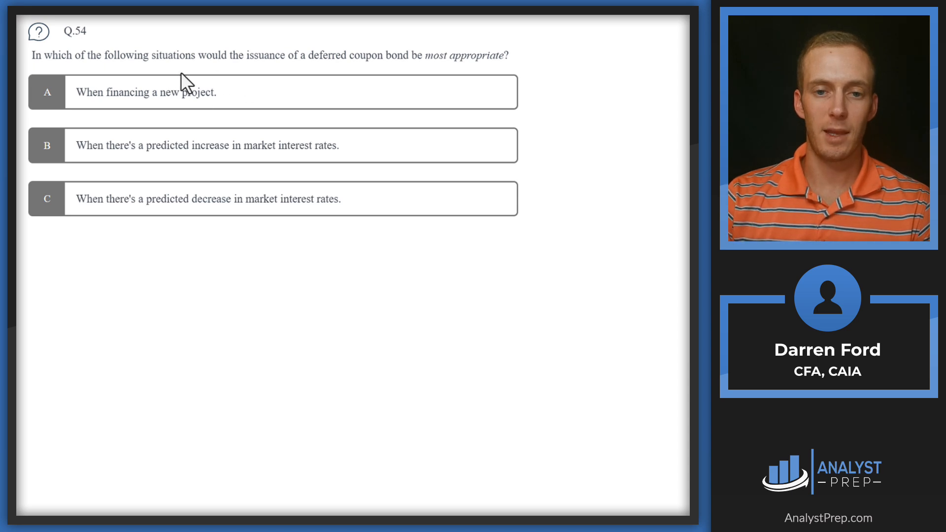
mouse_move(334, 67)
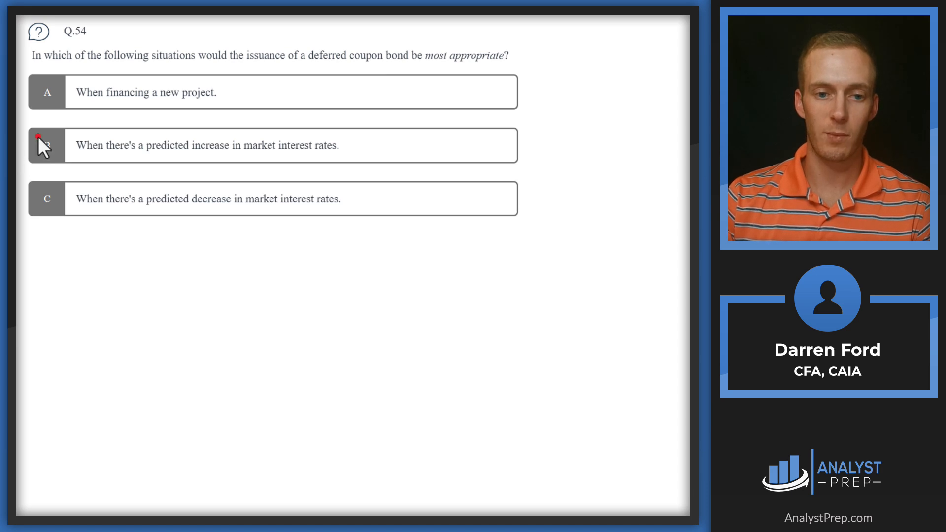
Cross out Q.54 option B, the predicted rise in market interest rates.
click(47, 144)
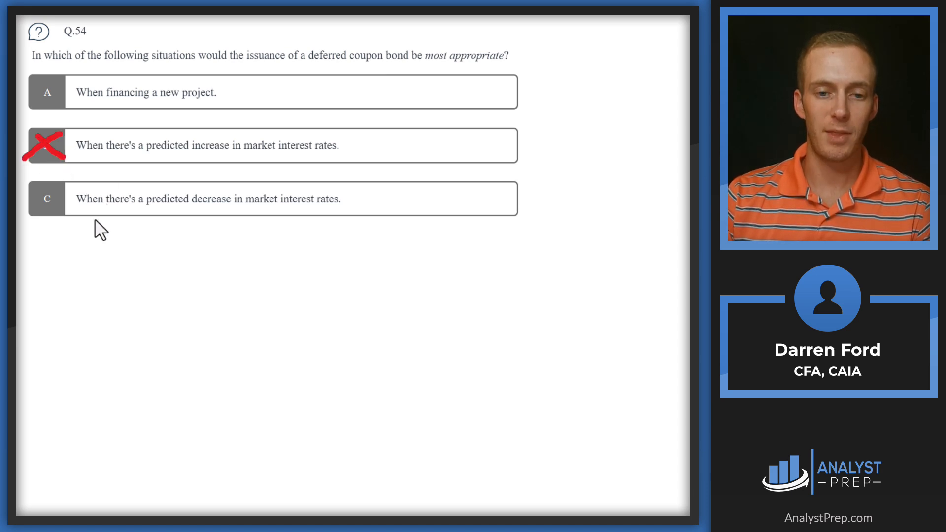
mouse_move(320, 224)
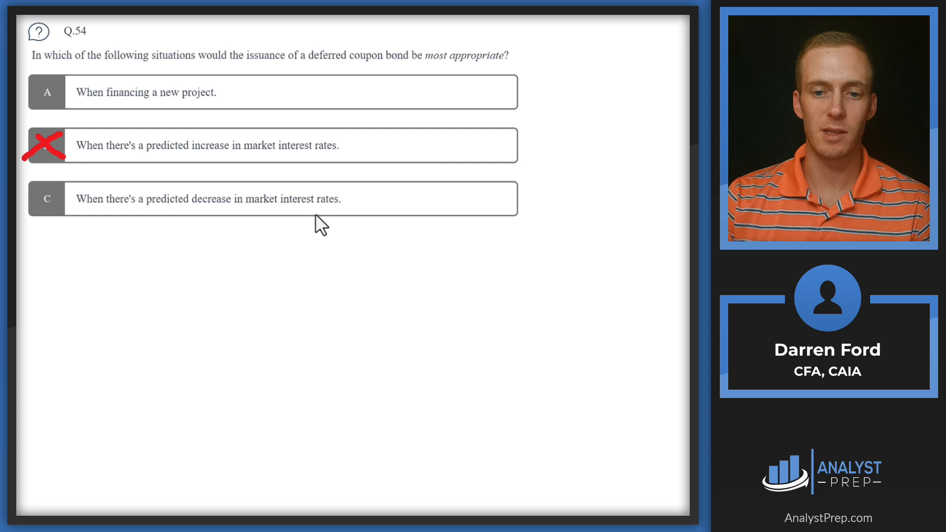
mouse_move(205, 235)
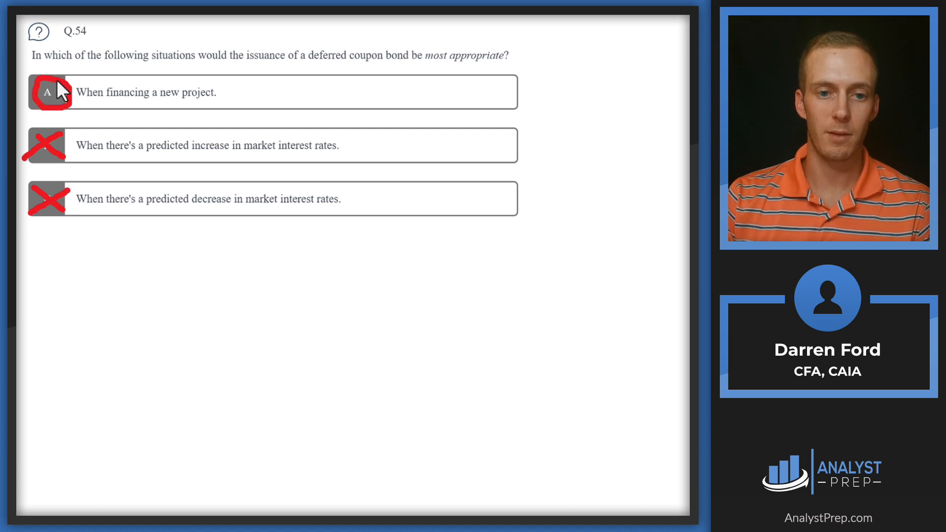
mouse_move(284, 89)
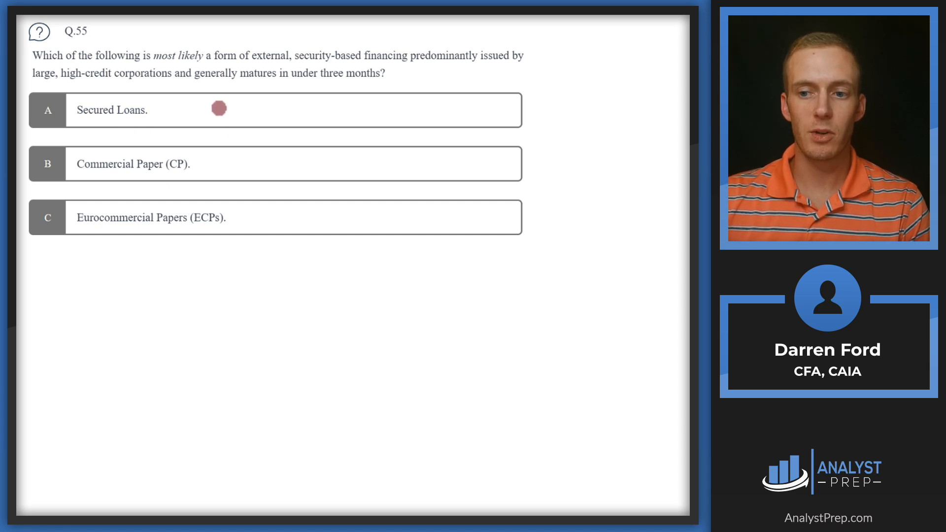
Start marking option A on Q.55 with the pen.
click(47, 110)
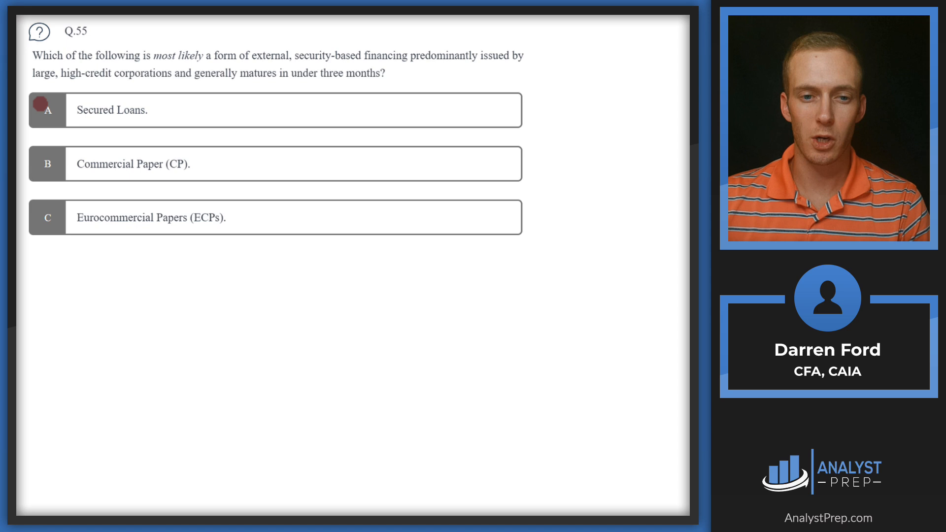
Draw a red X over Q.55 option A, Secured Loans.
click(48, 110)
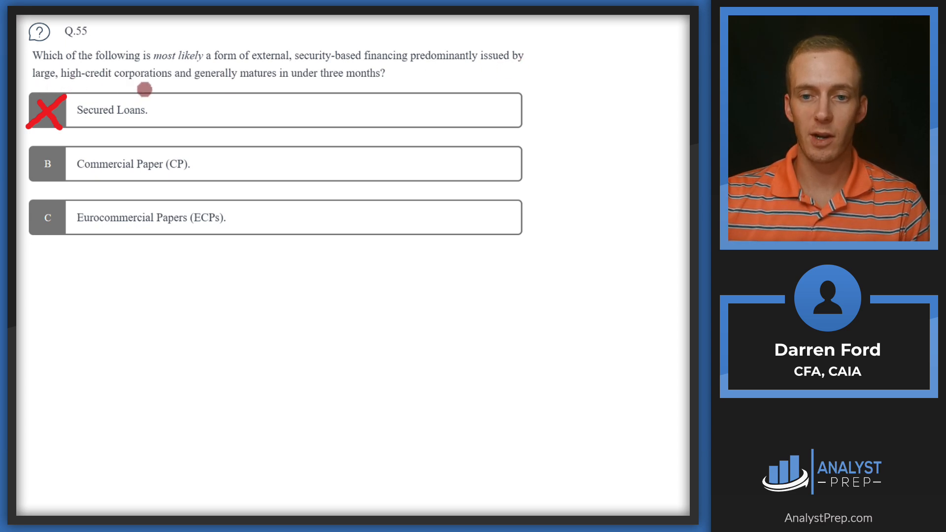
mouse_move(208, 98)
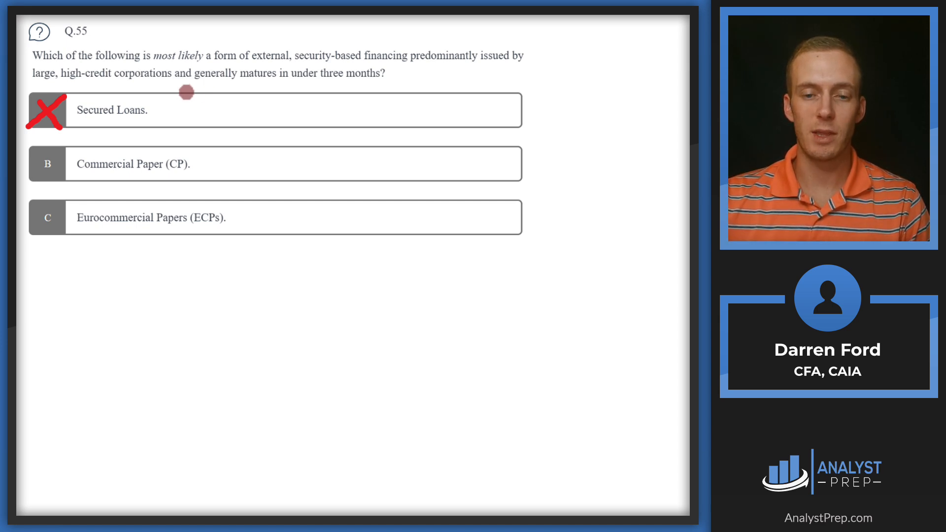
mouse_move(131, 177)
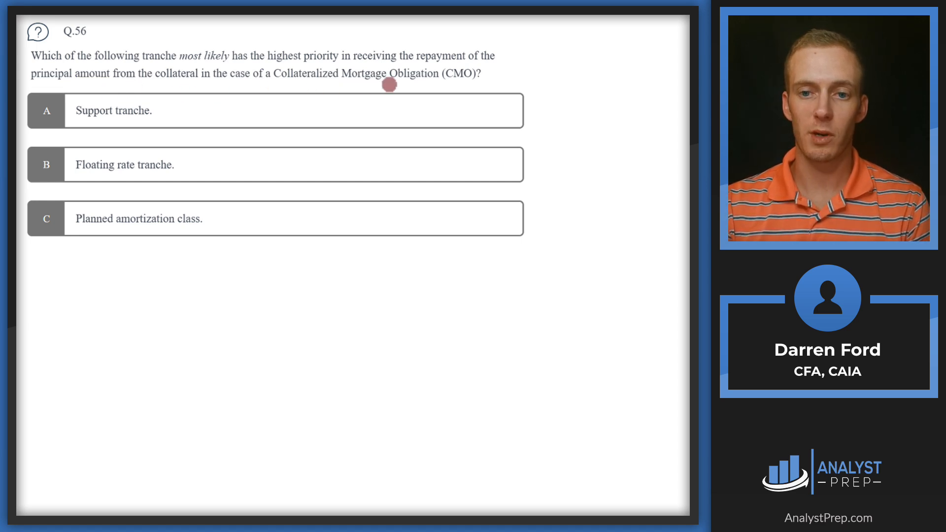
mouse_move(89, 126)
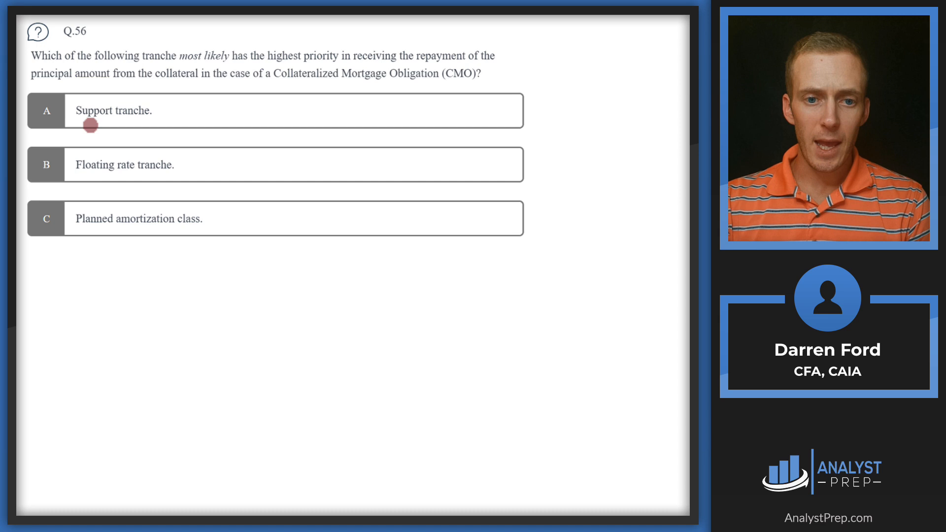
mouse_move(146, 121)
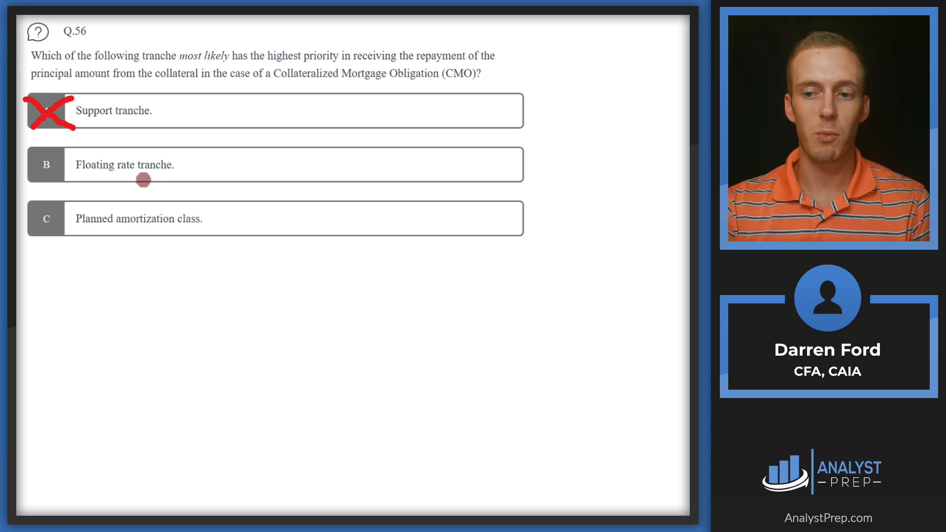
mouse_move(187, 166)
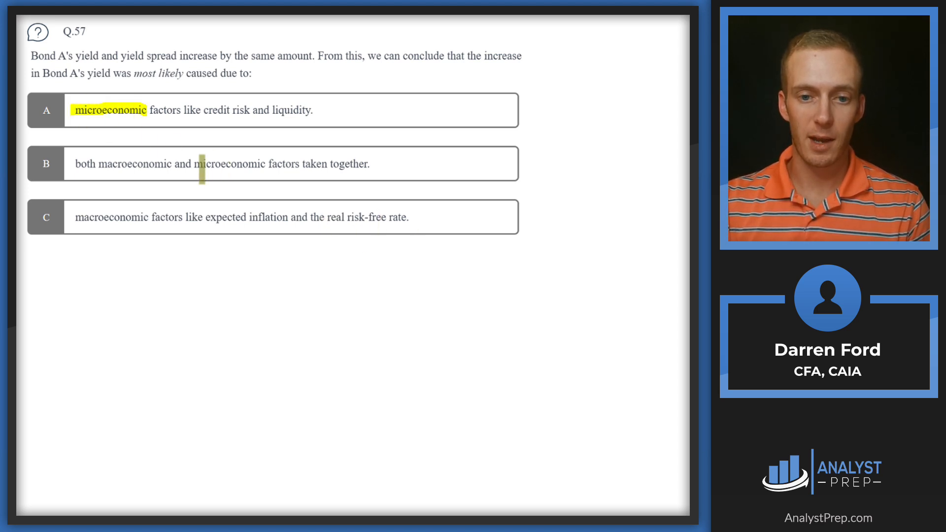
Highlight a key word and the phrase 'yield spread' in the Q.57 stem.
double_click(104, 218)
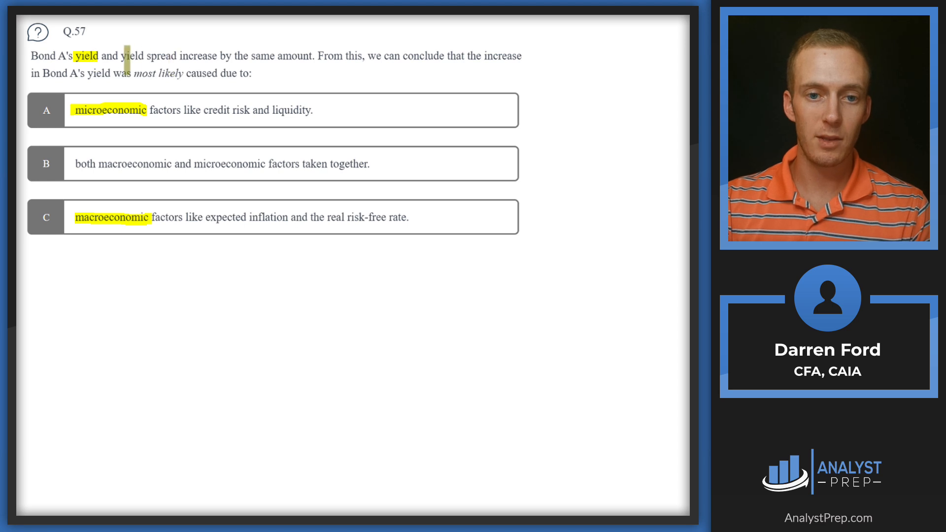
drag(113, 55, 179, 55)
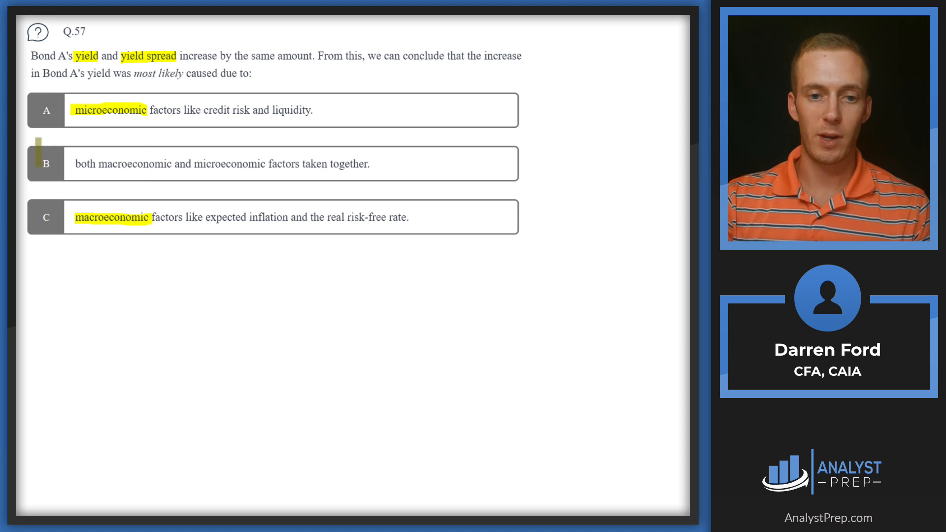
Begin marking the Q.57 answer choices with the yellow pen.
click(46, 164)
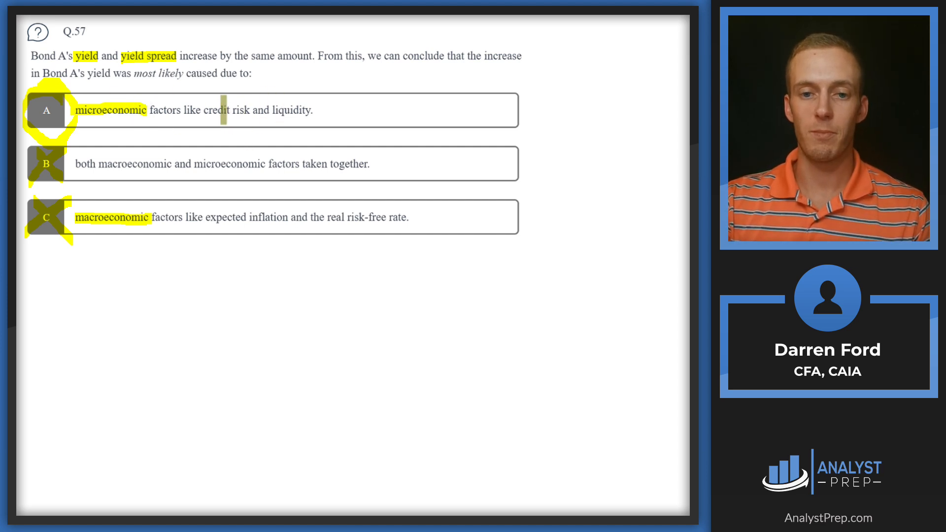
double_click(215, 110)
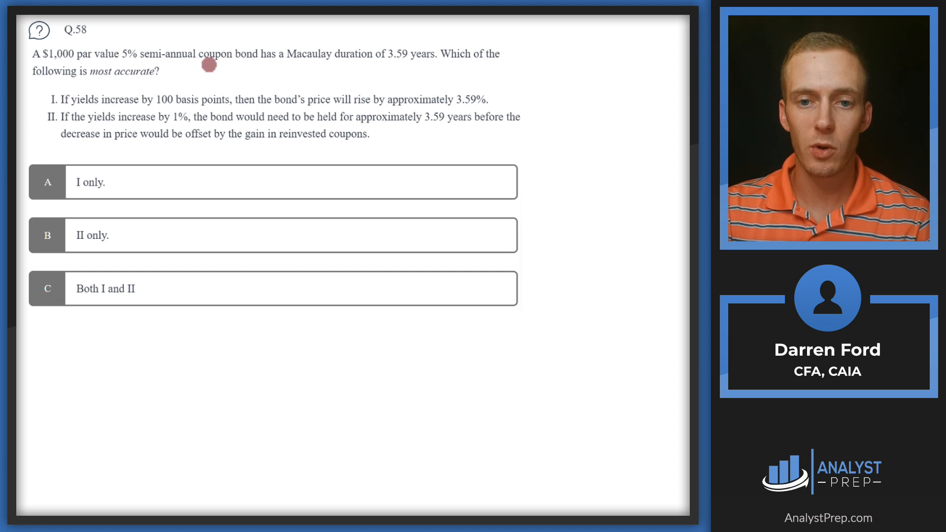
mouse_move(396, 71)
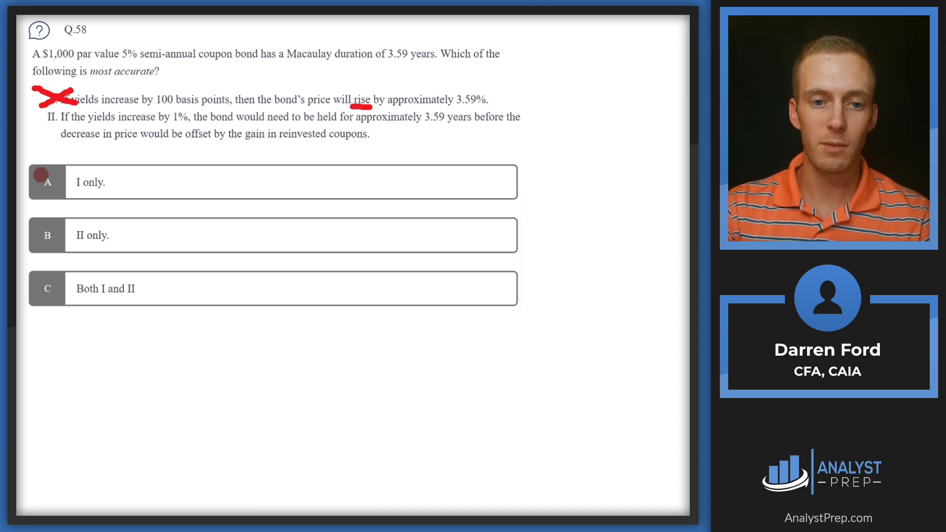
Begin marking the Q.58 answer choices with the red pen.
click(48, 182)
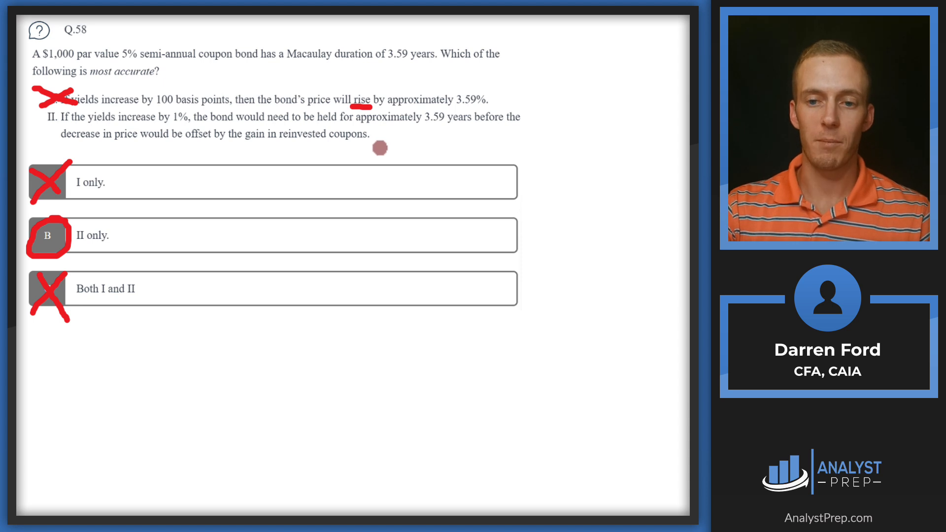
mouse_move(435, 129)
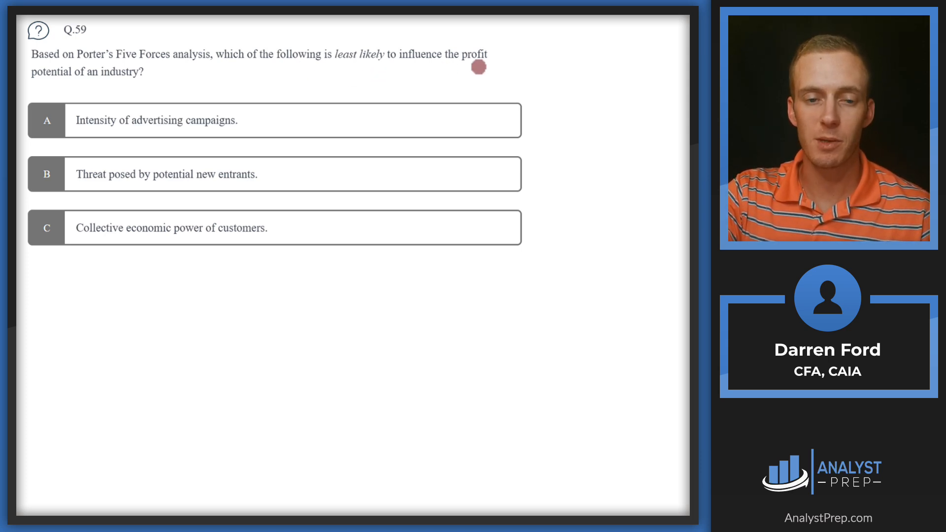
mouse_move(137, 86)
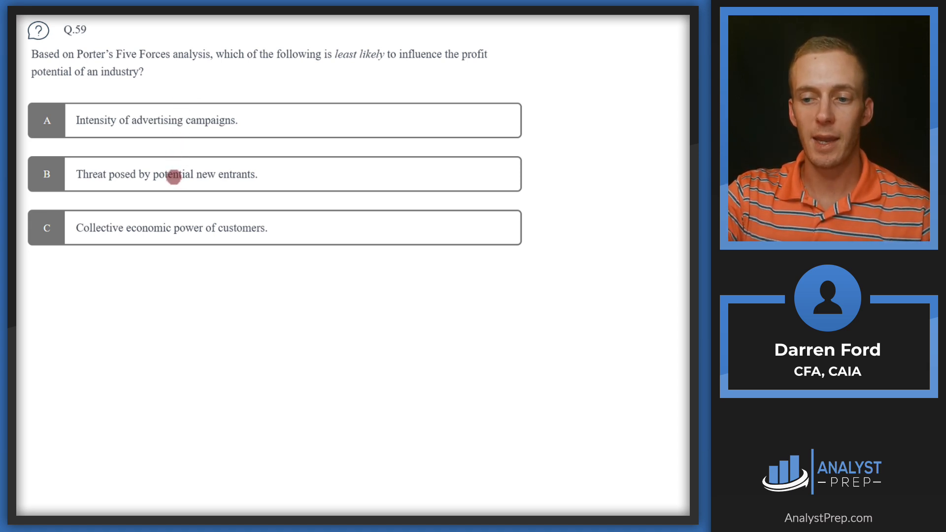
mouse_move(183, 192)
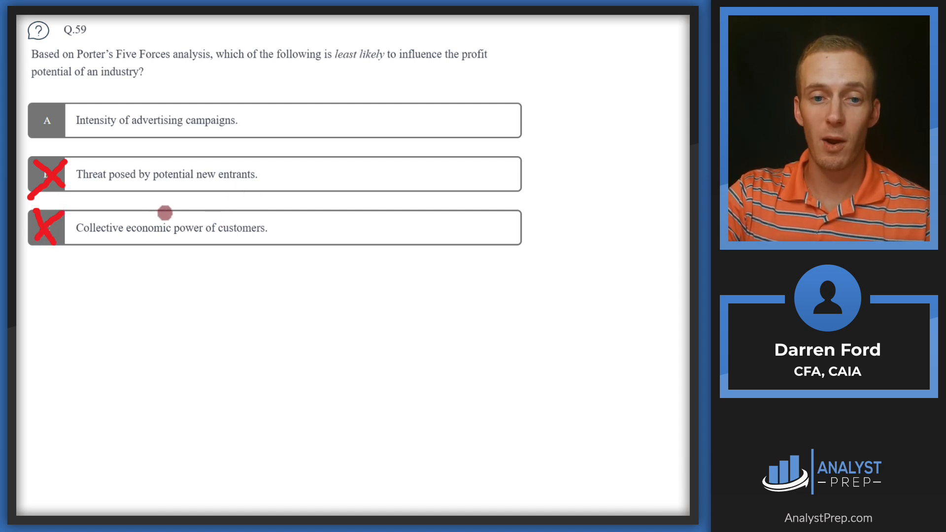
mouse_move(166, 206)
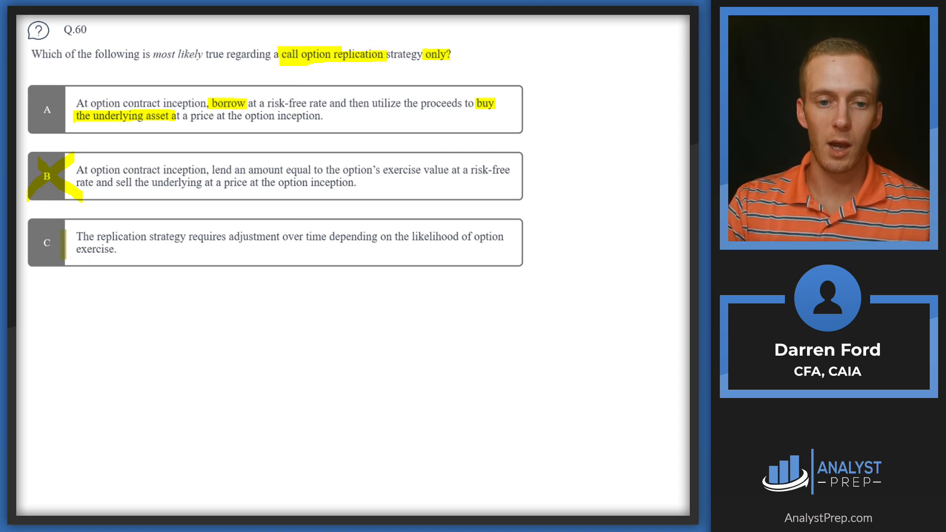
Cross out Q.60 option C, leaving only option A.
click(46, 242)
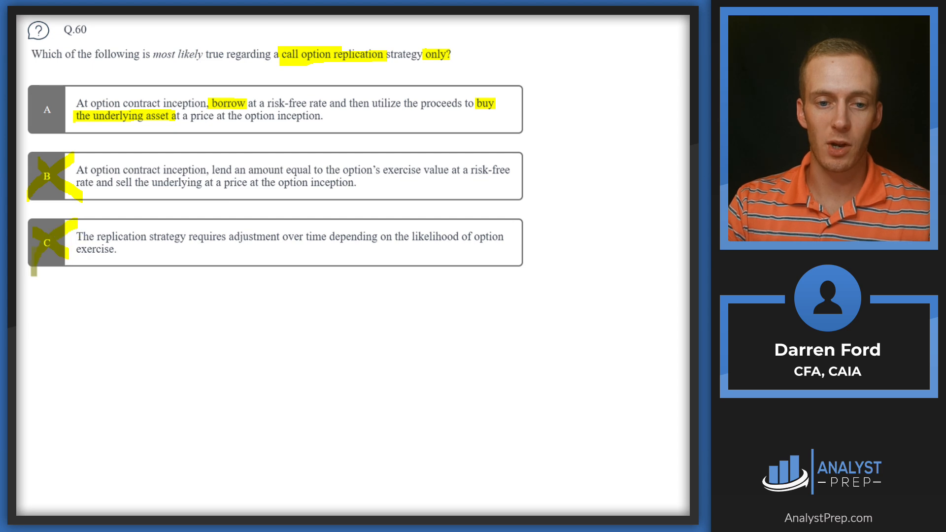